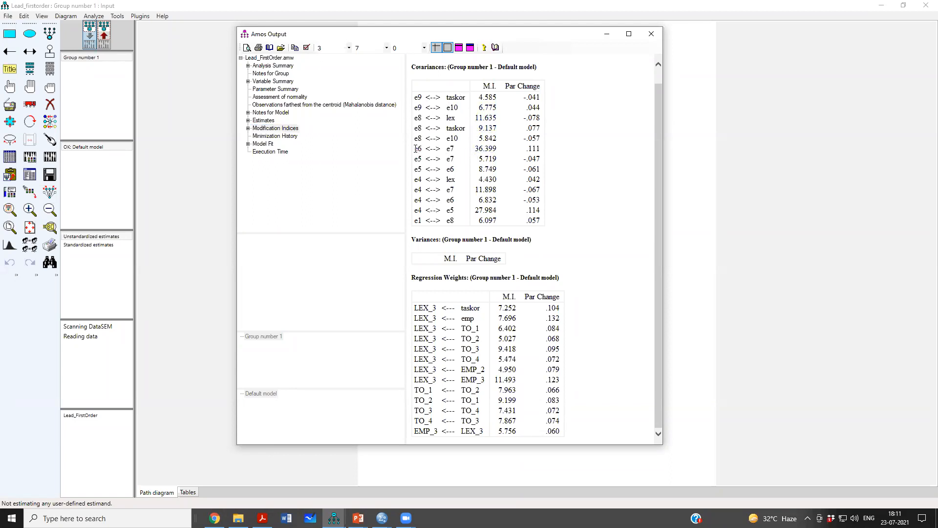
Review the output sections — group notes, analysis summary, model notes — and return to Modification Indices
{"action": "left_click", "coordinate": [485, 149]}
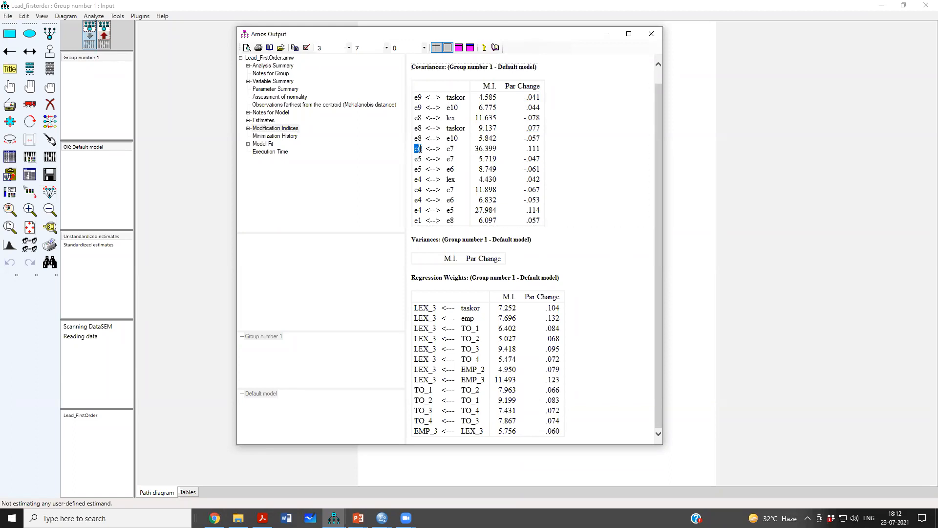
{"action": "left_click", "coordinate": [433, 149]}
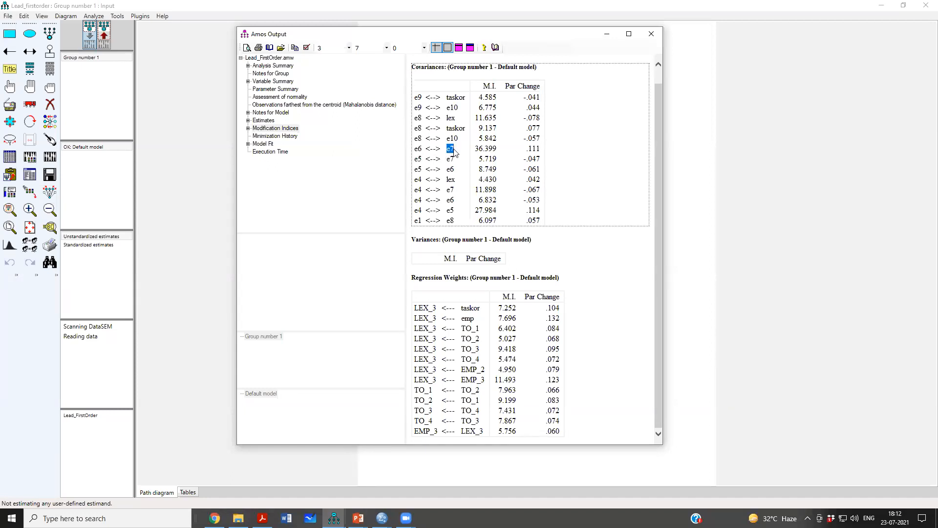
{"action": "left_click", "coordinate": [417, 149]}
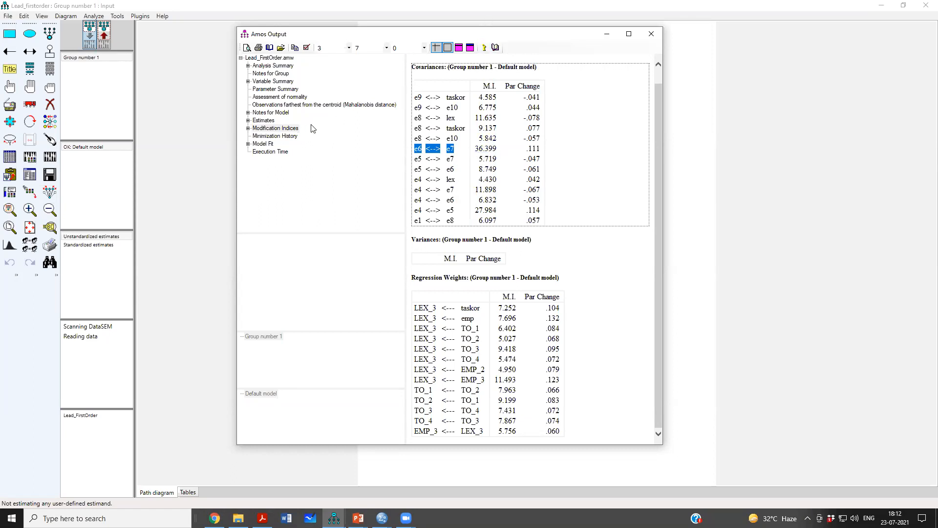
{"action": "left_click", "coordinate": [271, 74]}
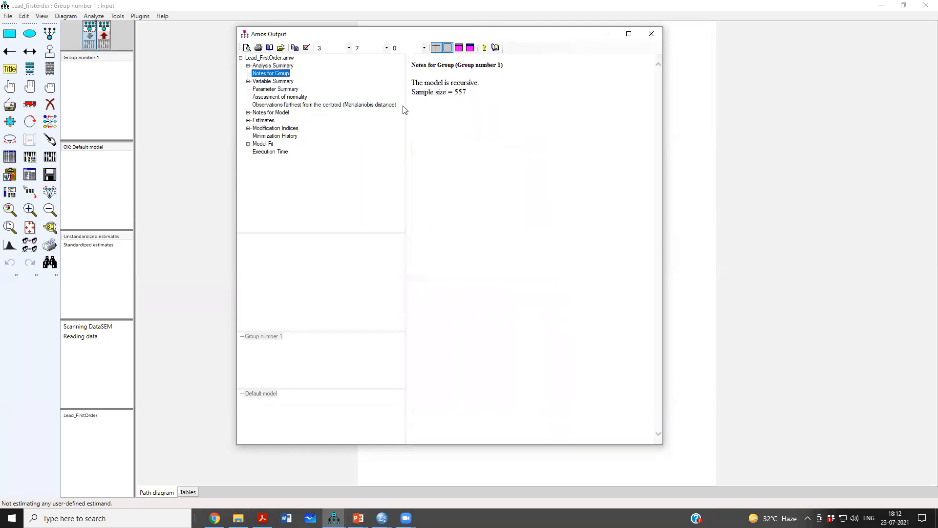
{"action": "left_click", "coordinate": [273, 65]}
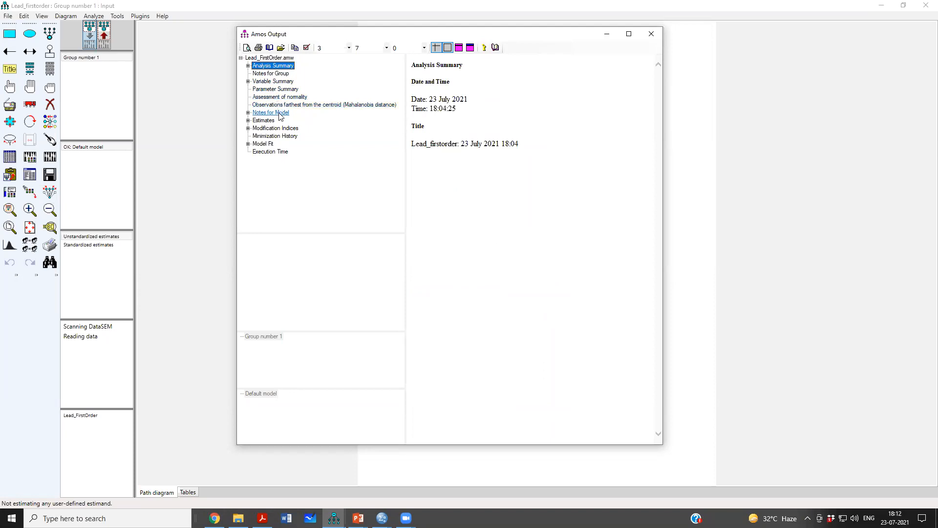
{"action": "left_click", "coordinate": [270, 113]}
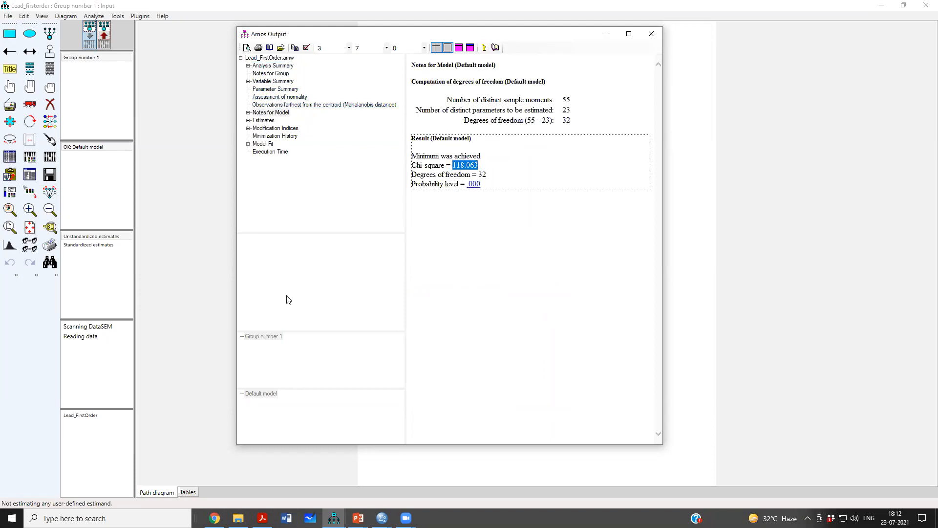
{"action": "left_click", "coordinate": [275, 128]}
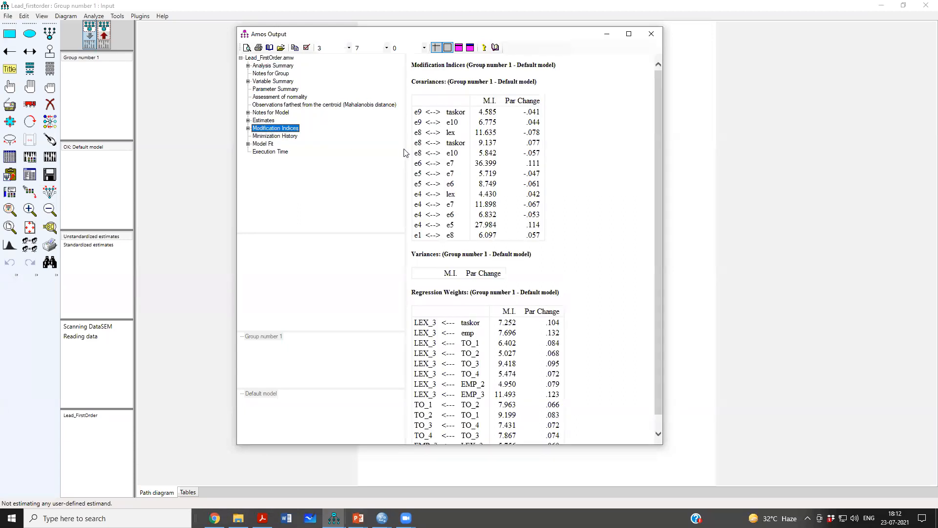
Read the e6–e7 modification index and mark that error-term pair for a covariance link
{"action": "left_click", "coordinate": [431, 163]}
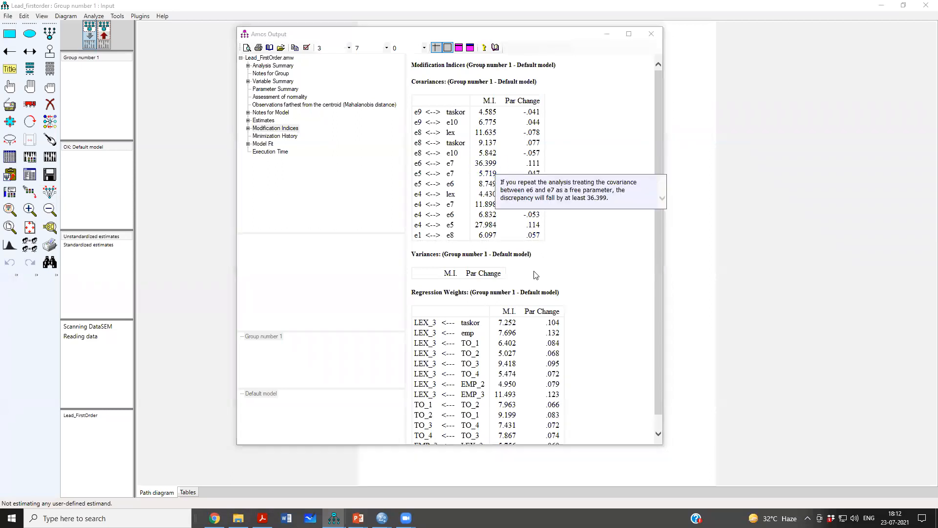
{"action": "mouse_move", "coordinate": [547, 270]}
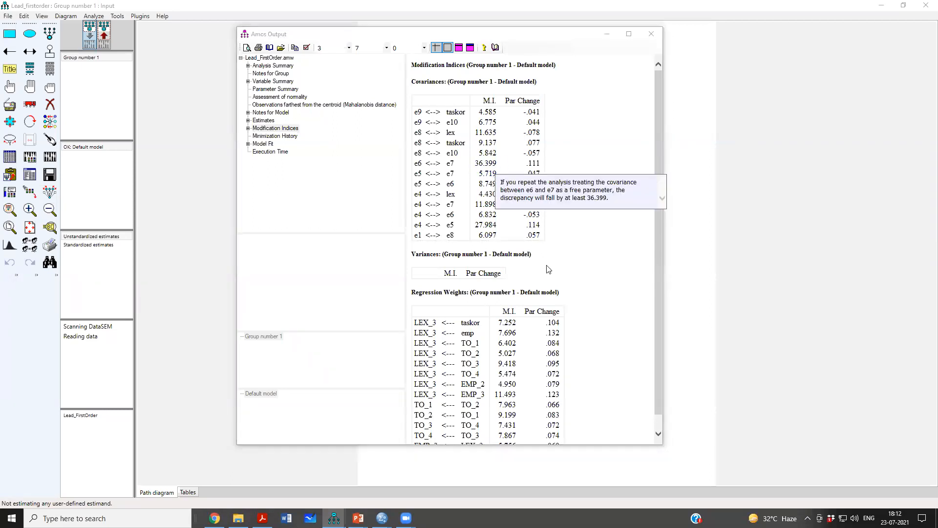
{"action": "mouse_move", "coordinate": [588, 161]}
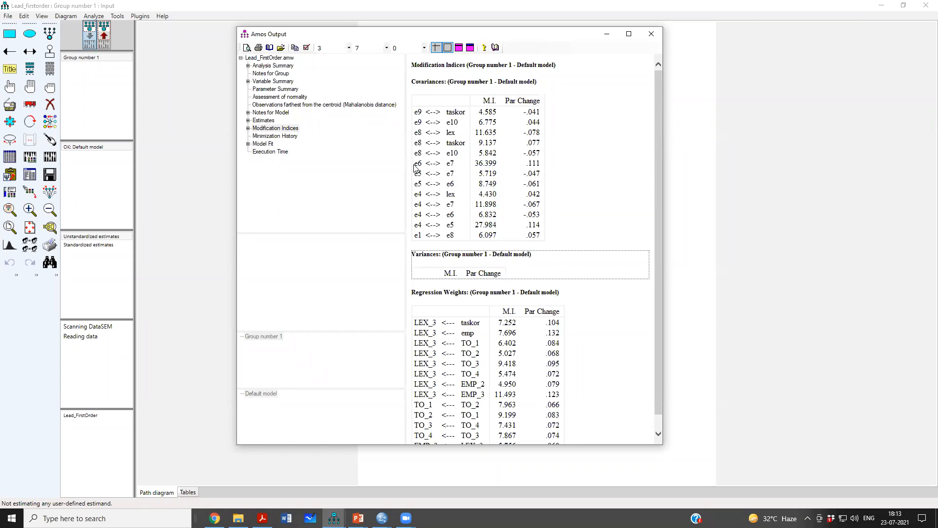
{"action": "left_click", "coordinate": [434, 163]}
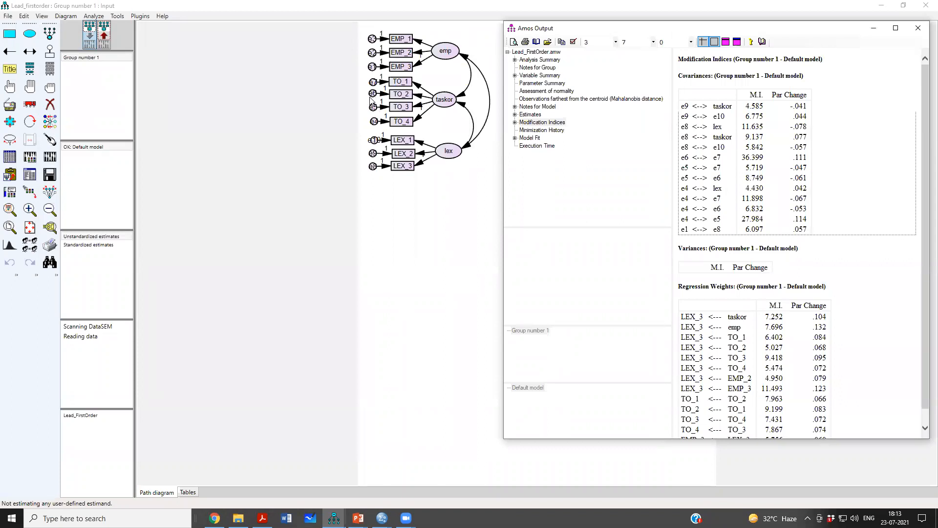
{"action": "mouse_move", "coordinate": [395, 100]}
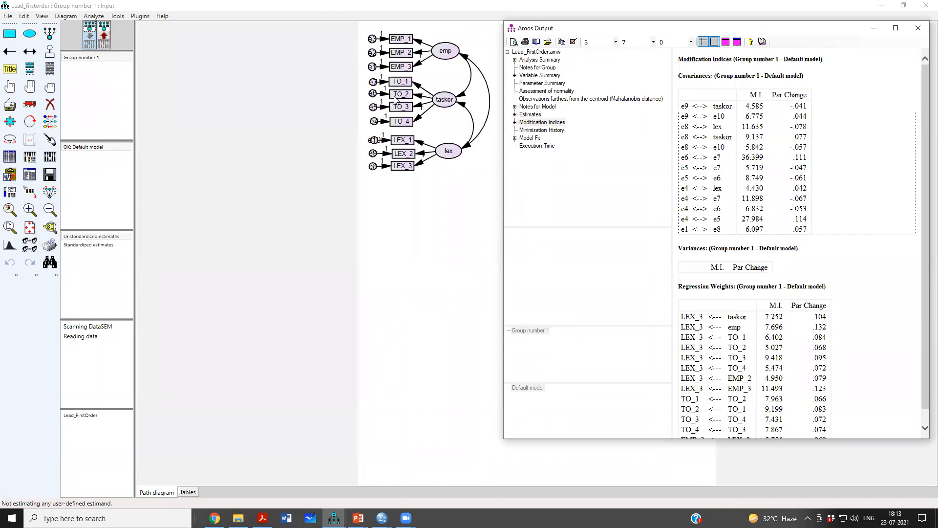
{"action": "mouse_move", "coordinate": [400, 84]}
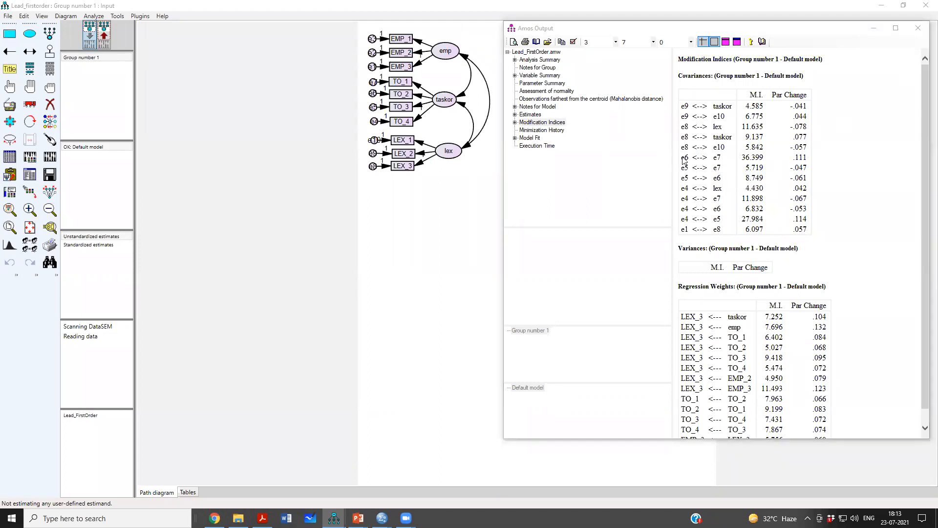
{"action": "left_click", "coordinate": [699, 156]}
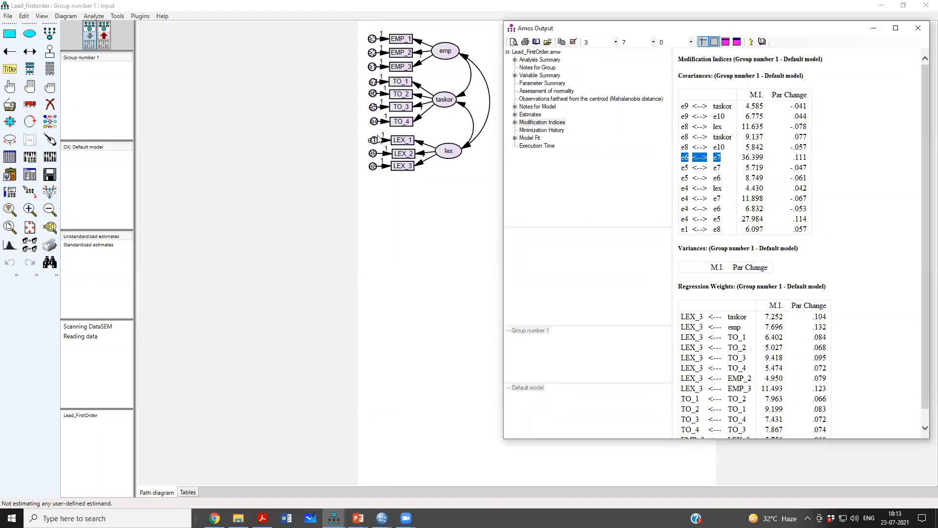
{"action": "mouse_move", "coordinate": [379, 139]}
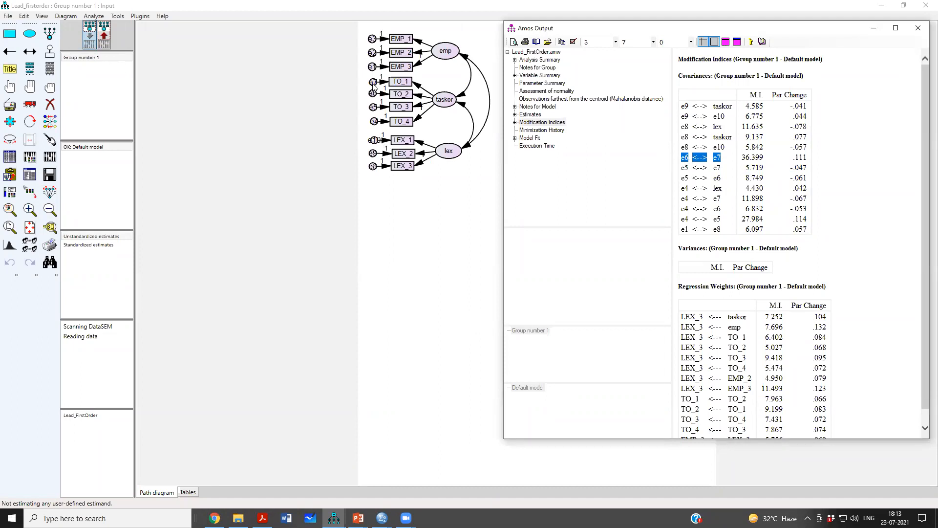
{"action": "mouse_move", "coordinate": [414, 101]}
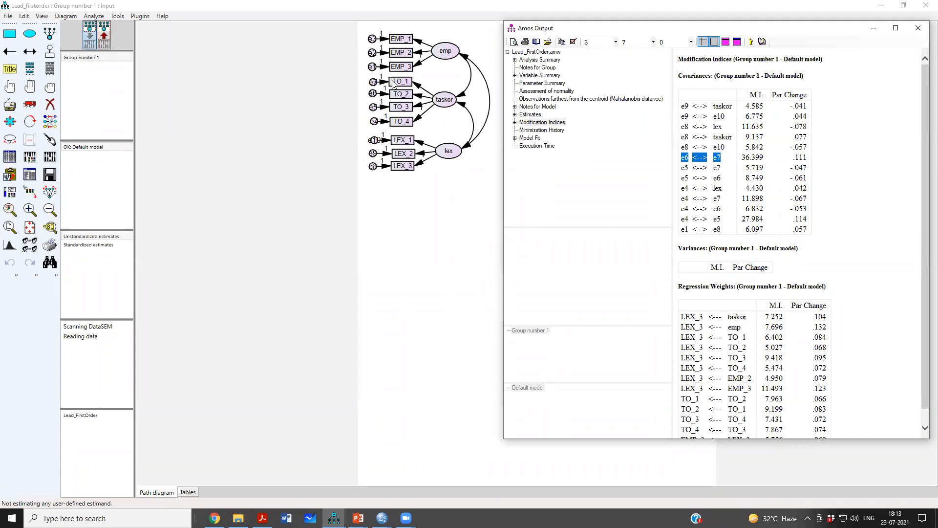
{"action": "mouse_move", "coordinate": [400, 86]}
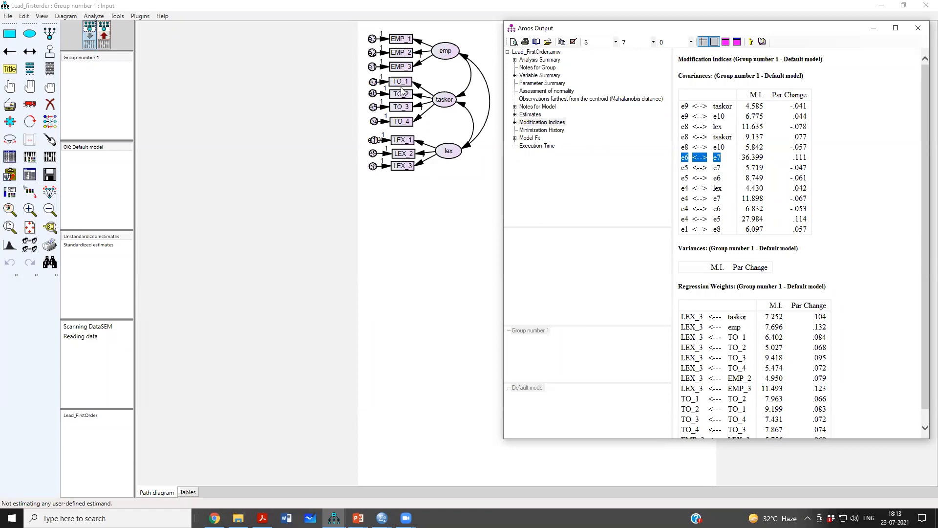
{"action": "mouse_move", "coordinate": [402, 95]}
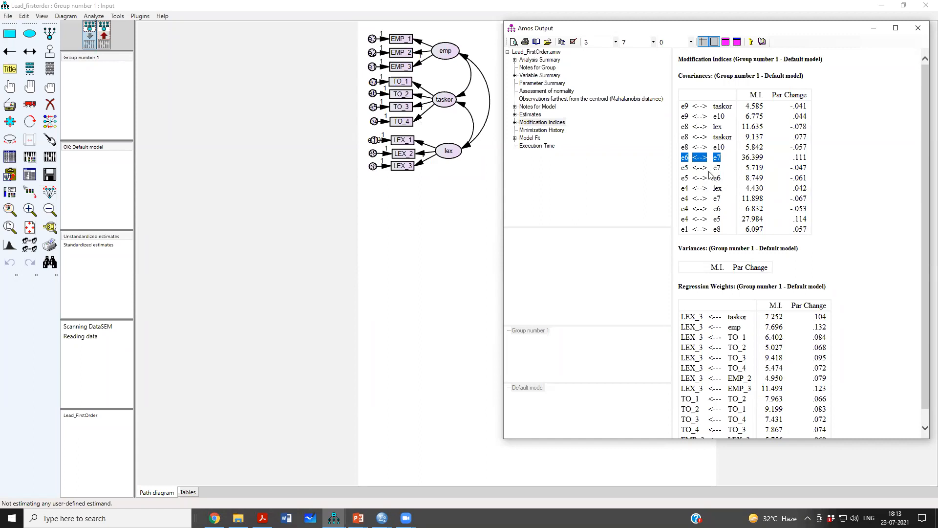
{"action": "mouse_move", "coordinate": [709, 167]}
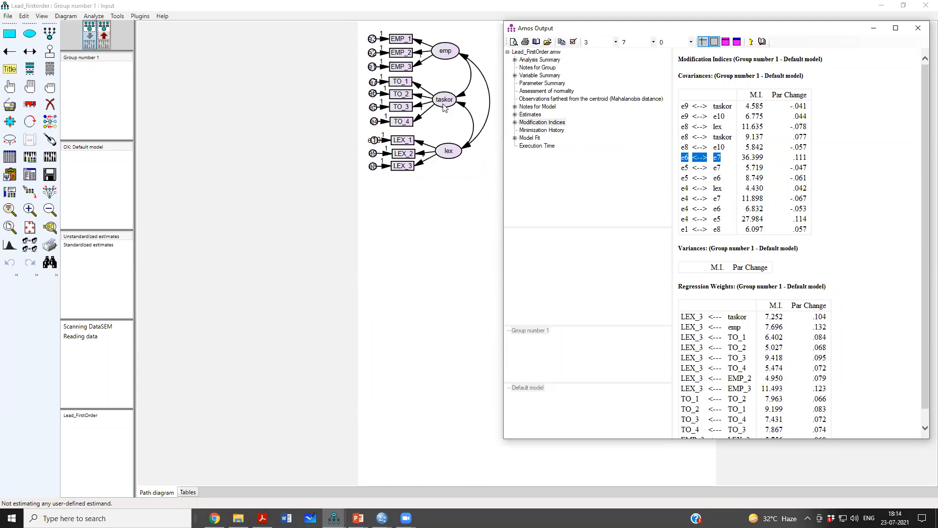
{"action": "mouse_move", "coordinate": [465, 103]}
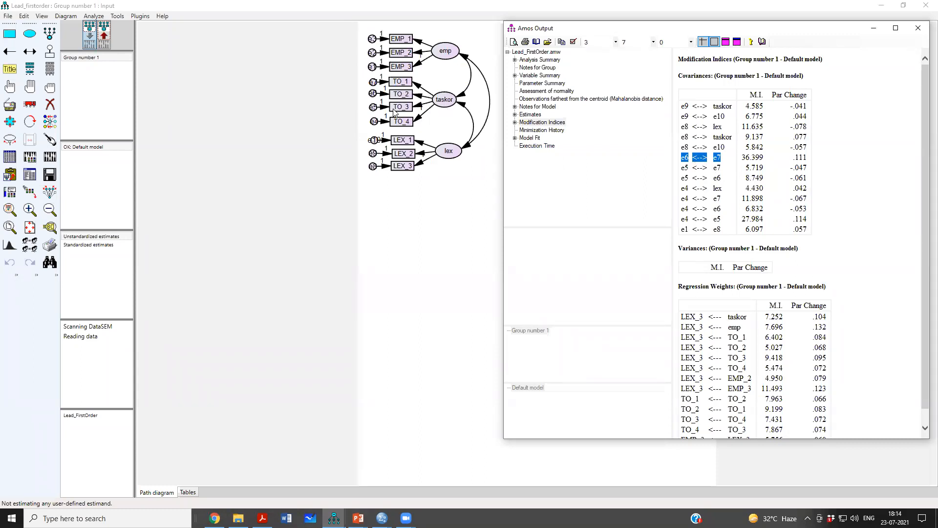
{"action": "mouse_move", "coordinate": [375, 98]}
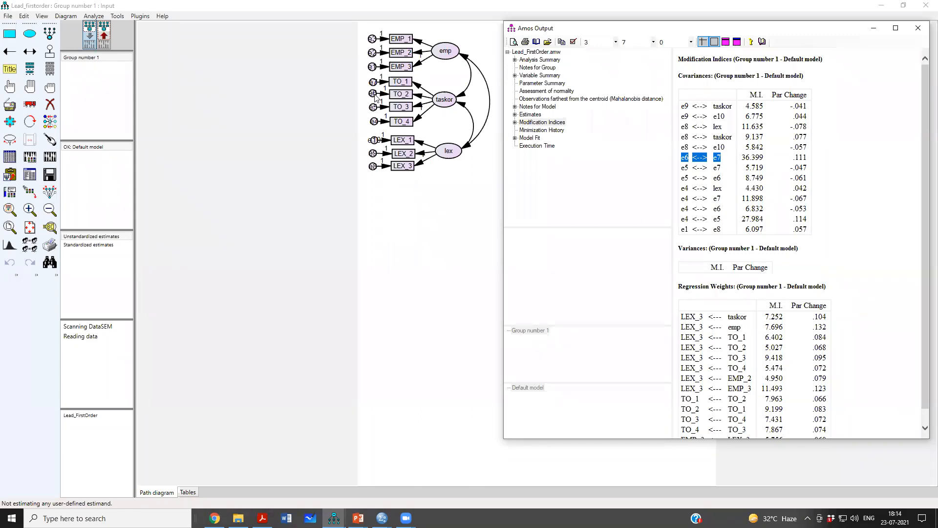
{"action": "mouse_move", "coordinate": [393, 102]}
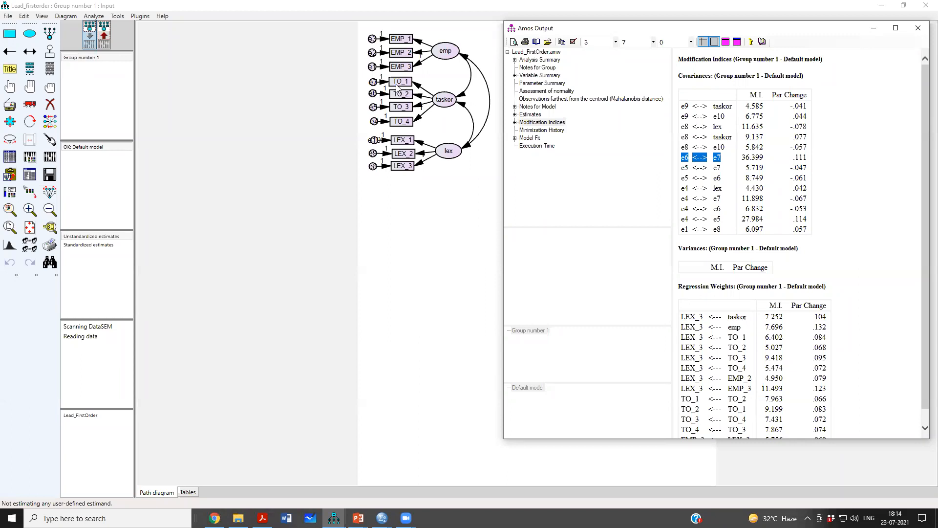
{"action": "mouse_move", "coordinate": [400, 91]}
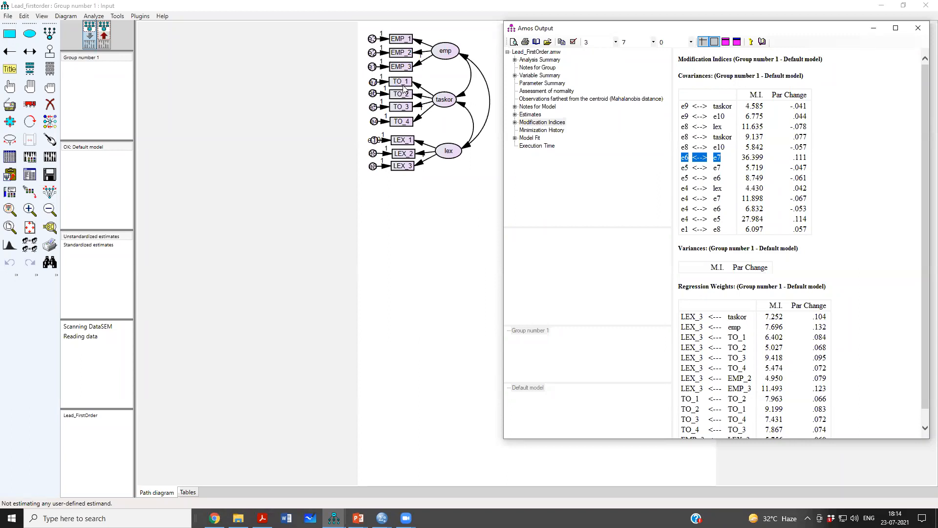
{"action": "mouse_move", "coordinate": [401, 94]}
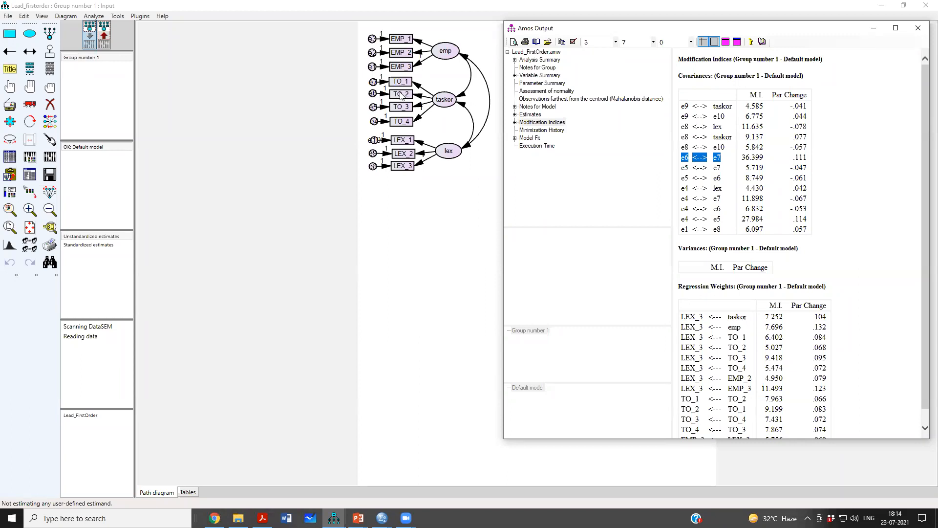
{"action": "mouse_move", "coordinate": [443, 102]}
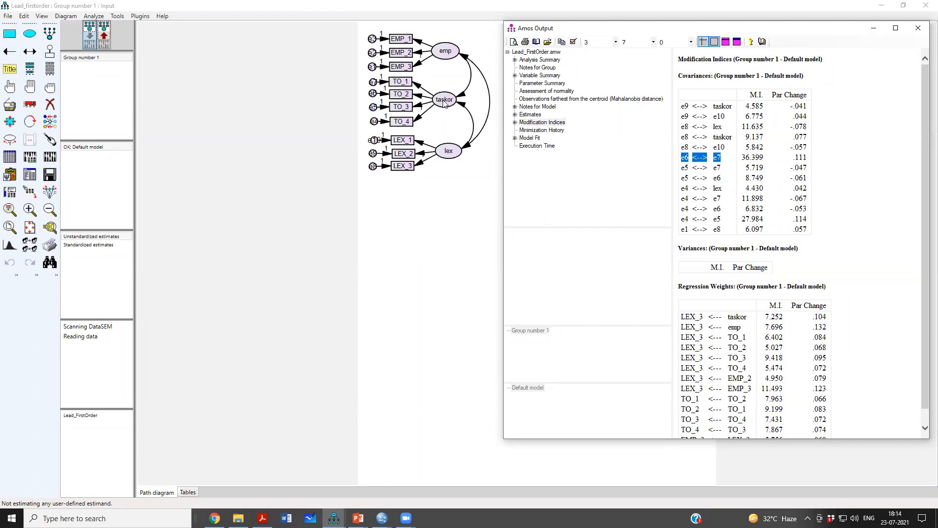
{"action": "mouse_move", "coordinate": [455, 107]}
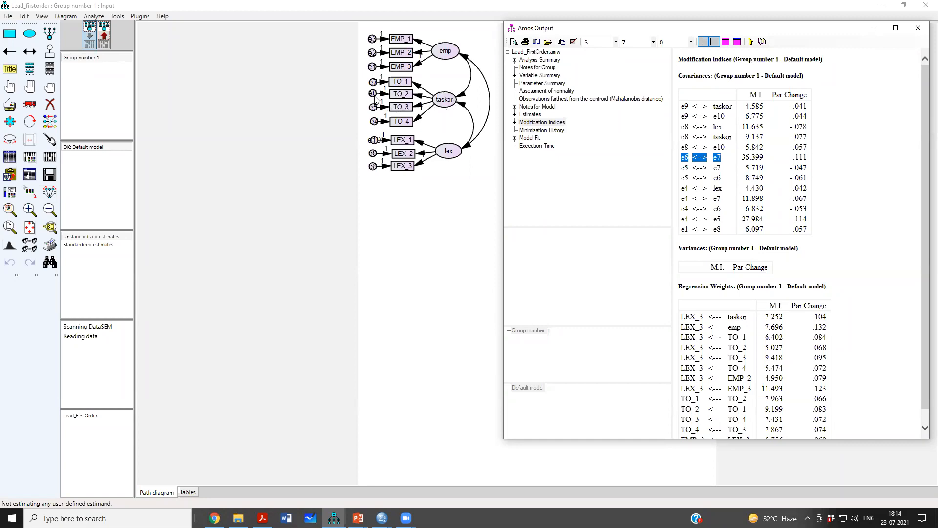
{"action": "mouse_move", "coordinate": [371, 96]}
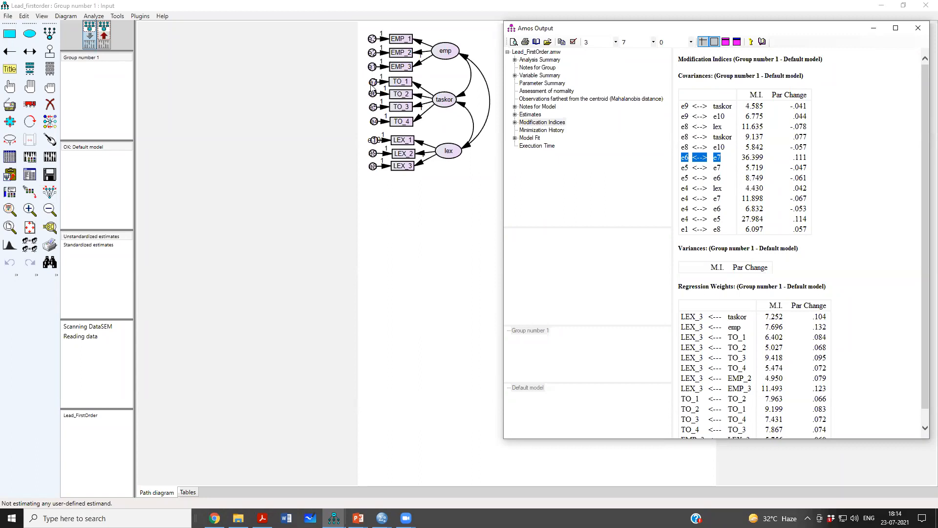
{"action": "mouse_move", "coordinate": [386, 100]}
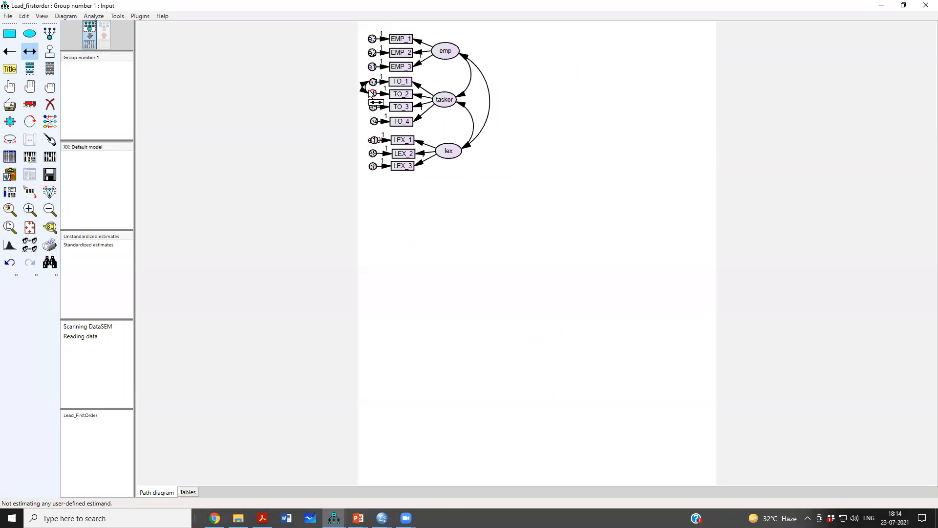
{"action": "mouse_move", "coordinate": [29, 52]}
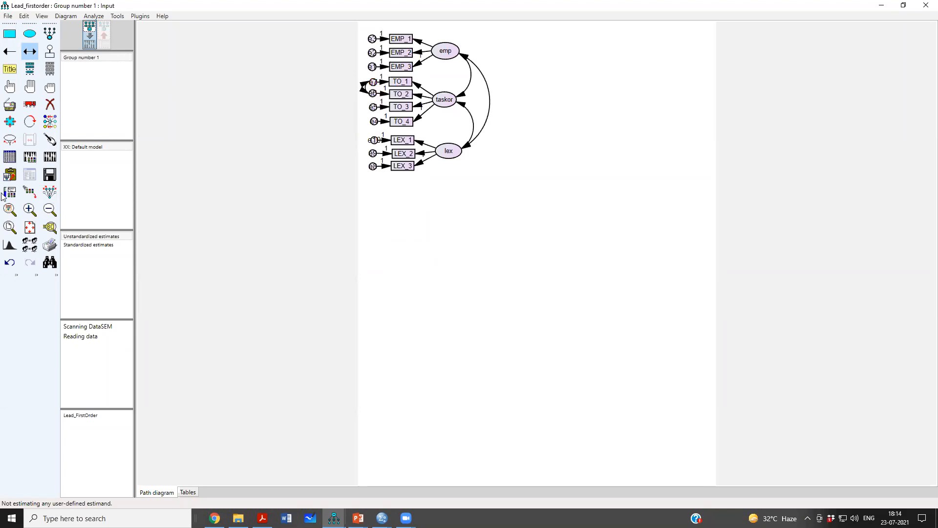
Zoom in twice on the path diagram to magnify the e6–e7 covariance link
{"action": "left_click", "coordinate": [29, 210]}
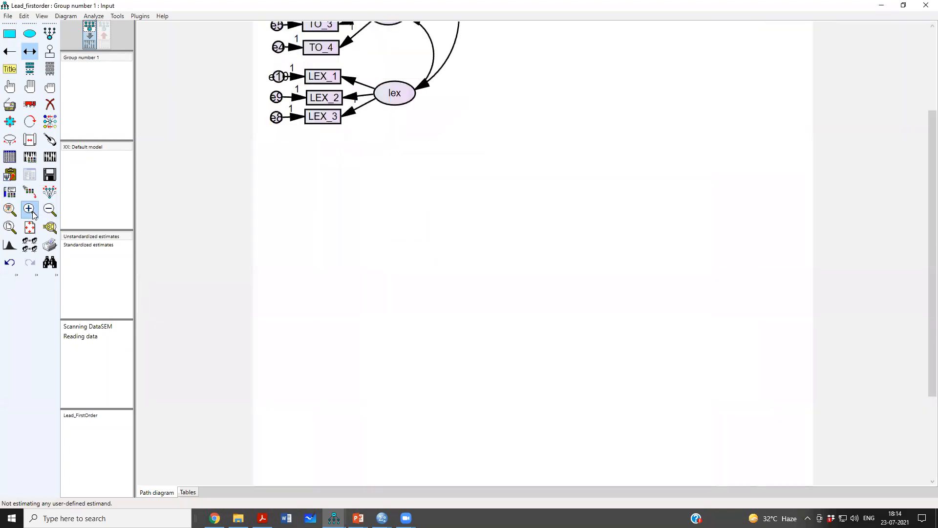
{"action": "left_click", "coordinate": [29, 209]}
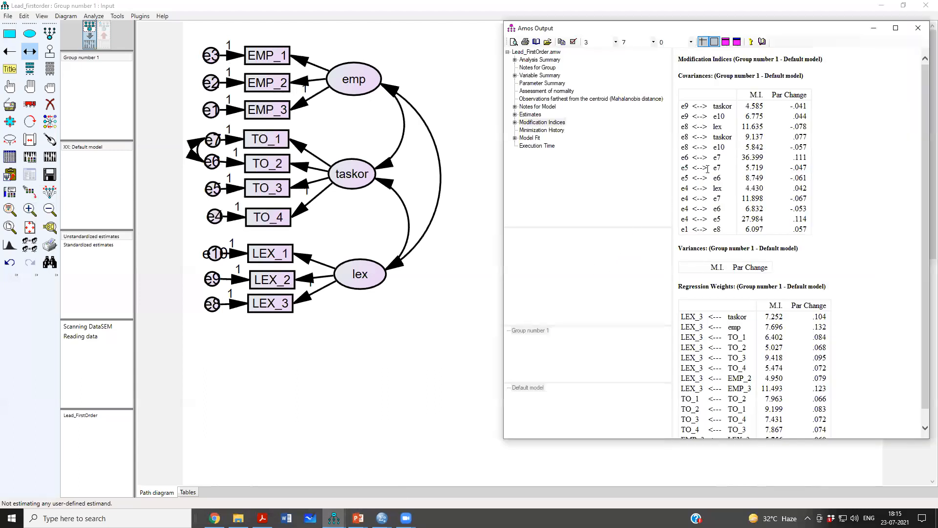
{"action": "mouse_move", "coordinate": [462, 21]}
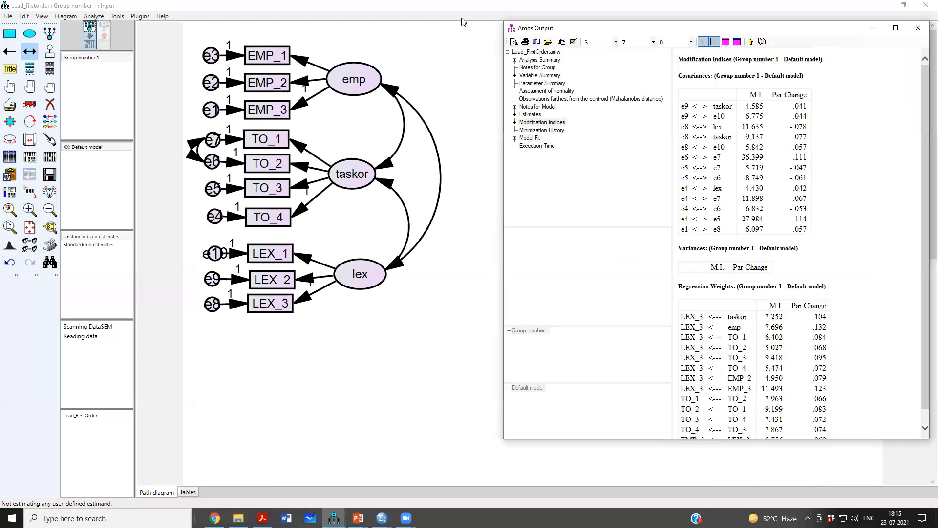